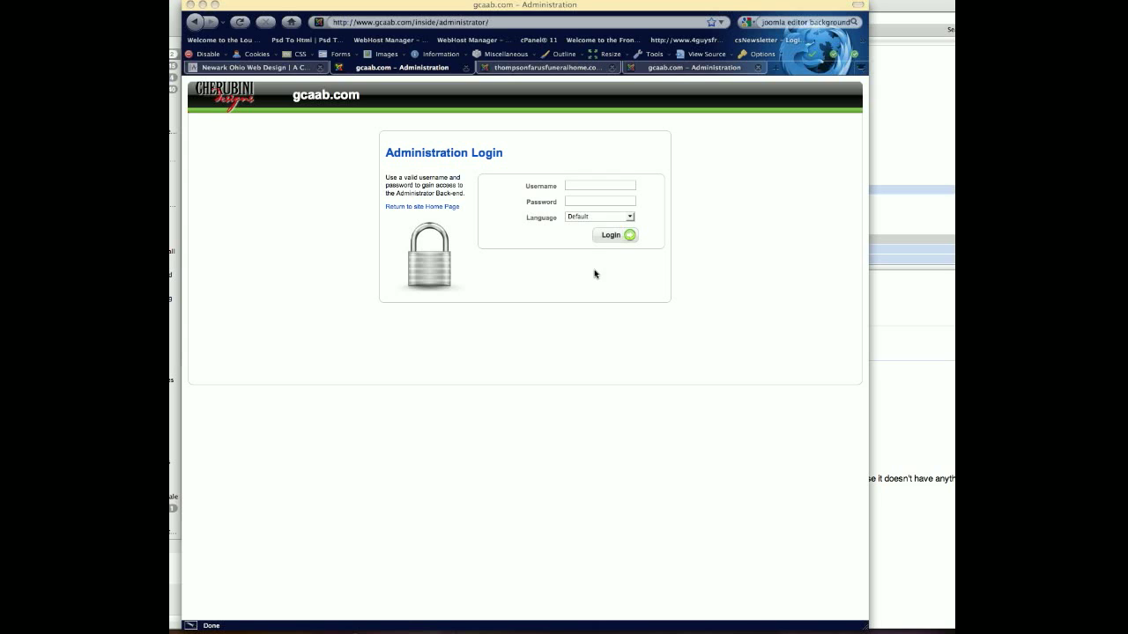
{"action": "left_click", "coordinate": [599, 185]}
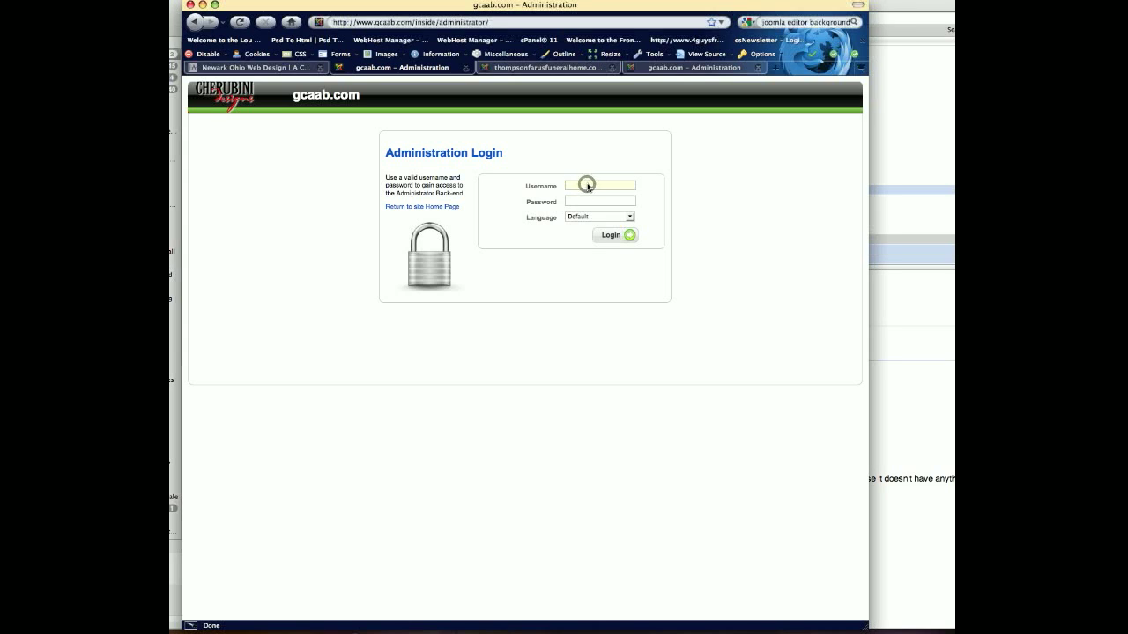
{"action": "type", "text": "cherubini"}
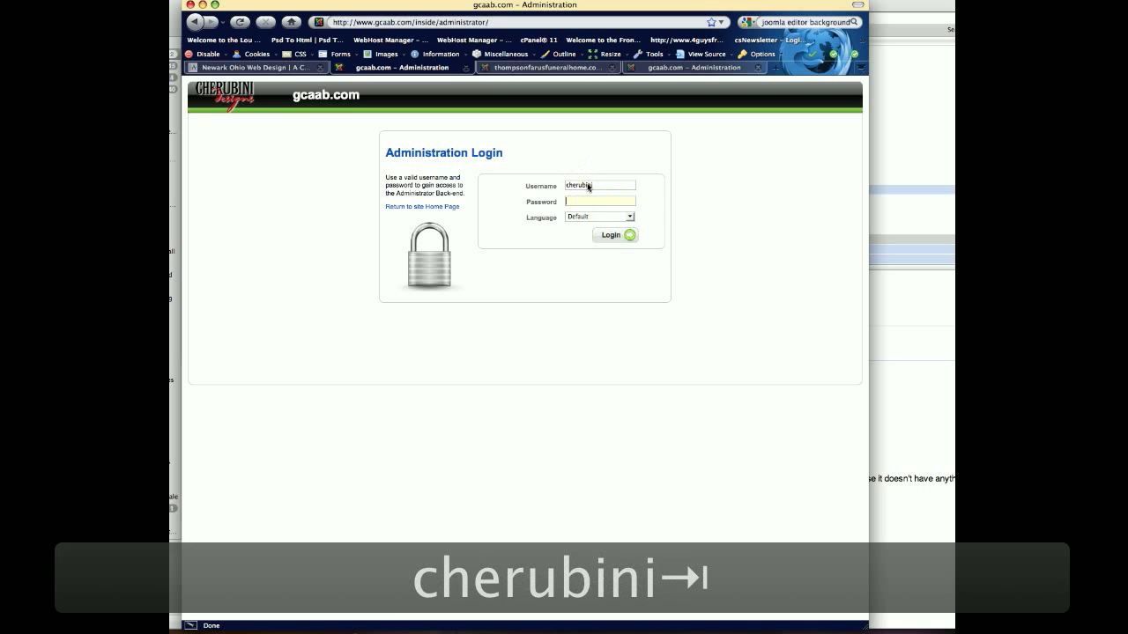
{"action": "type", "text": "password"}
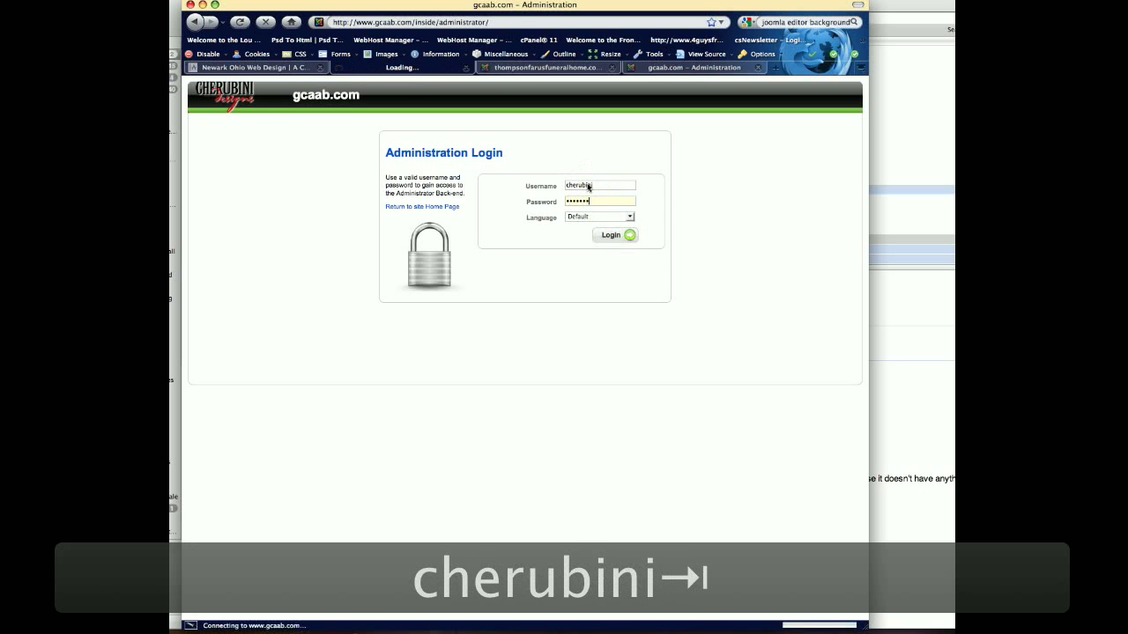
{"action": "left_click", "coordinate": [613, 236]}
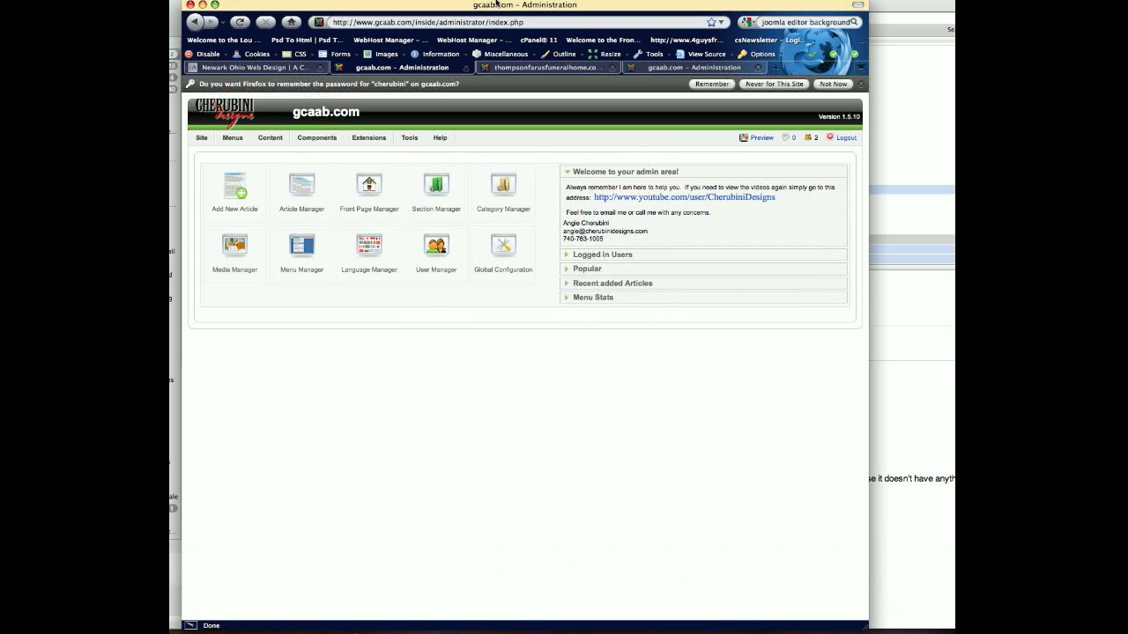
{"action": "mouse_move", "coordinate": [575, 181]}
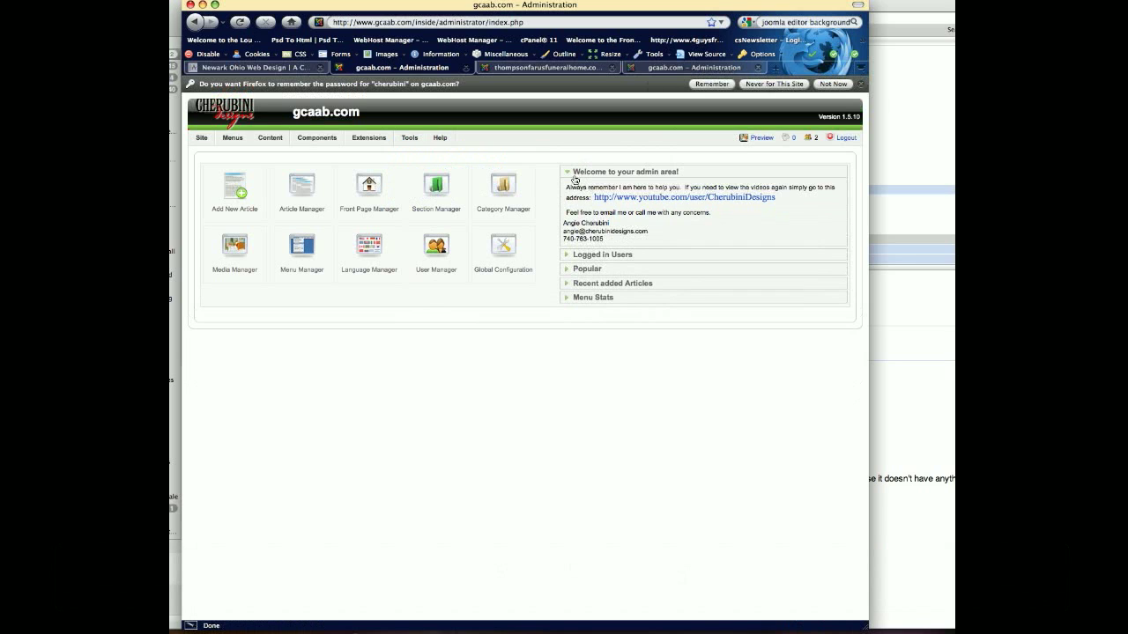
Step: Open the 'Volunteer Update!' article for editing from the Article Manager list
{"action": "left_click", "coordinate": [301, 185]}
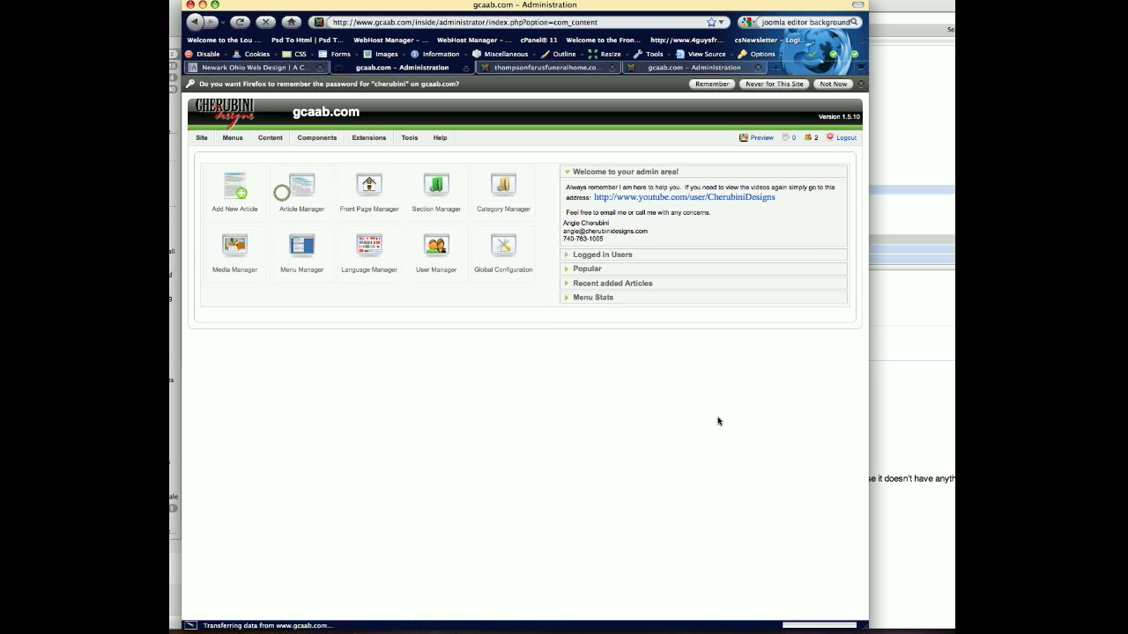
{"action": "left_click", "coordinate": [302, 185]}
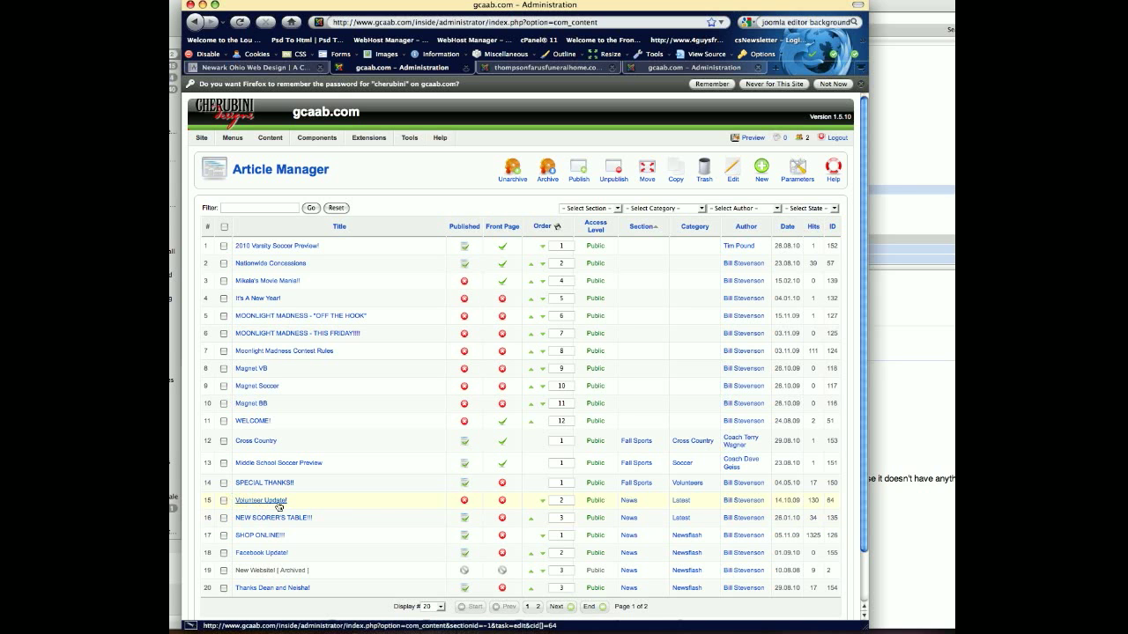
{"action": "left_click", "coordinate": [261, 500]}
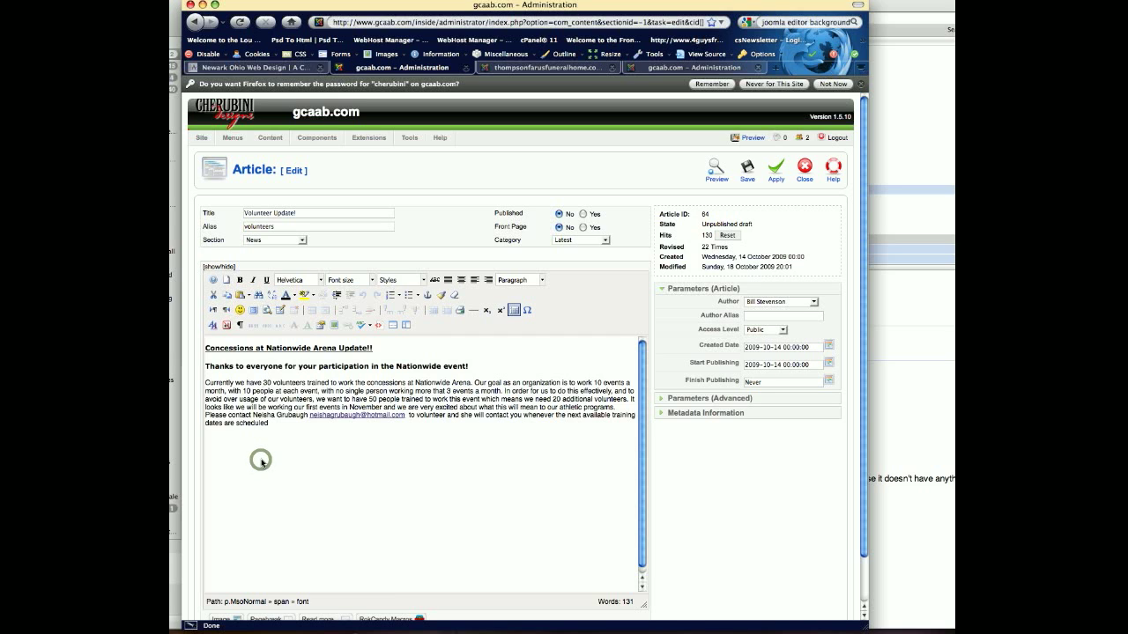
Step: Add the word 'pdf' at the end of the article body and bring up the image manager
{"action": "type", "text": "pdf"}
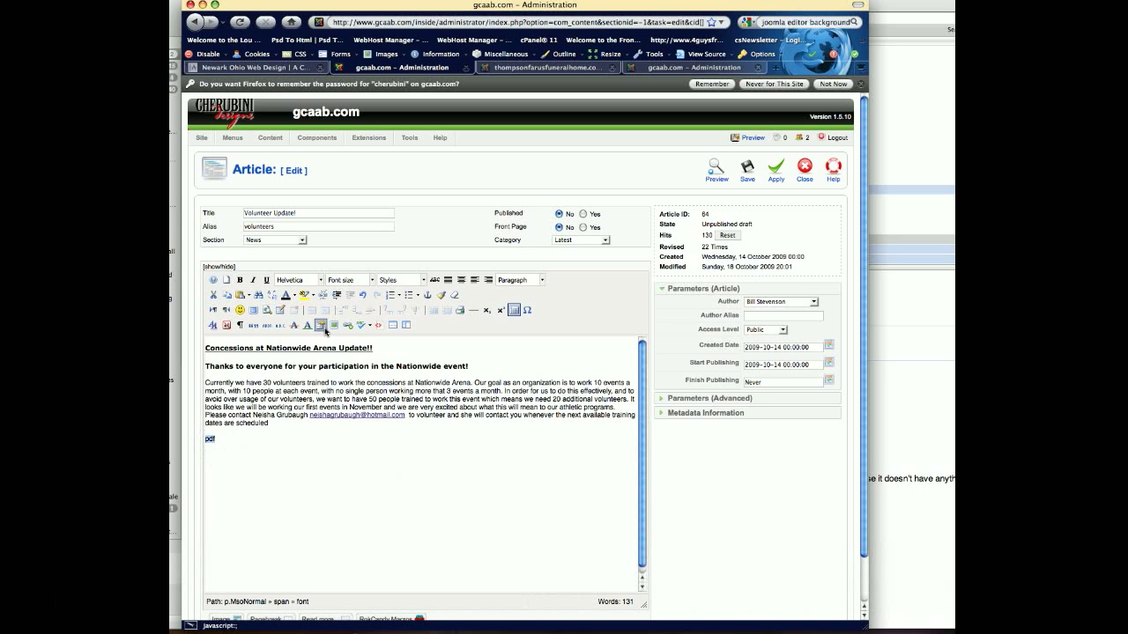
{"action": "mouse_move", "coordinate": [333, 324]}
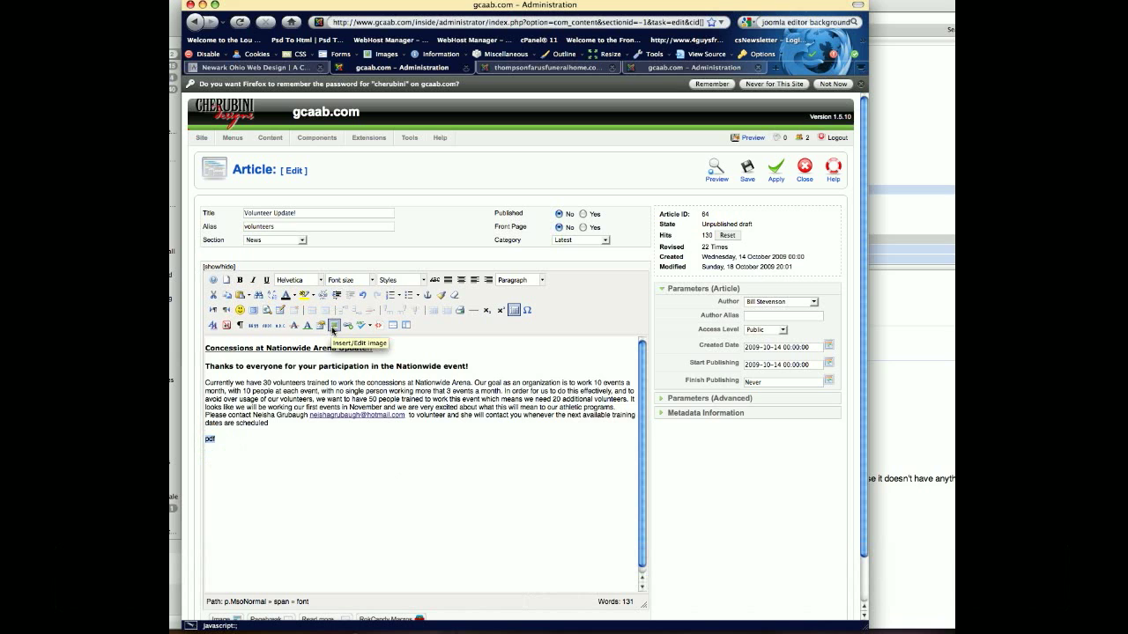
{"action": "left_click", "coordinate": [335, 324]}
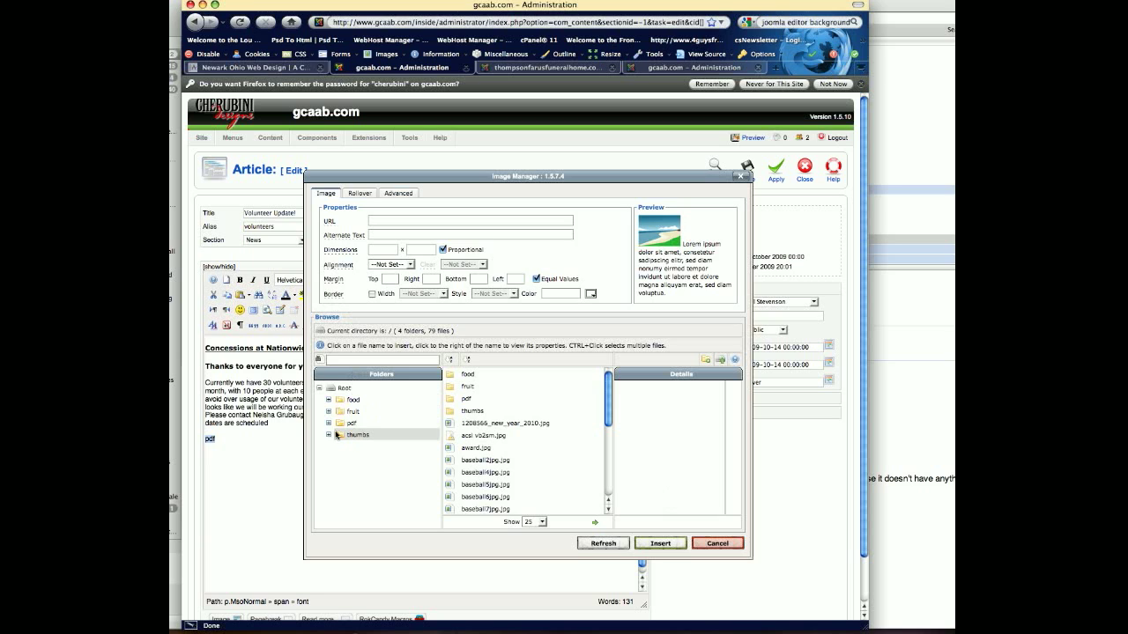
Step: Queue a .doc file for upload into the pdf folder, which is rejected as unsupported
{"action": "left_click", "coordinate": [351, 423]}
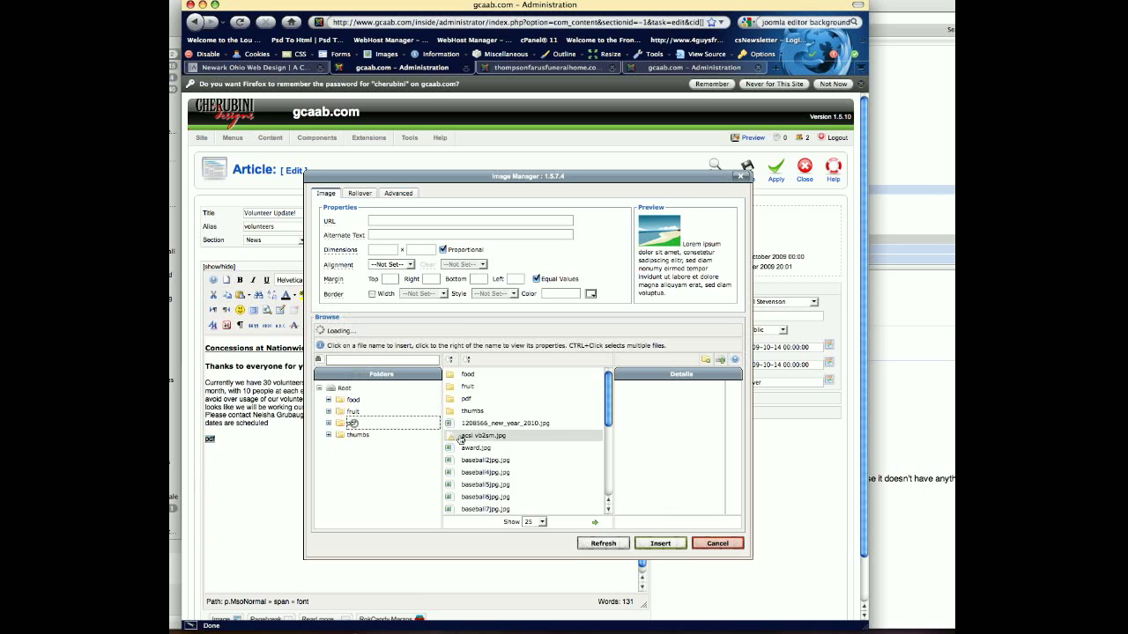
{"action": "left_click", "coordinate": [352, 422]}
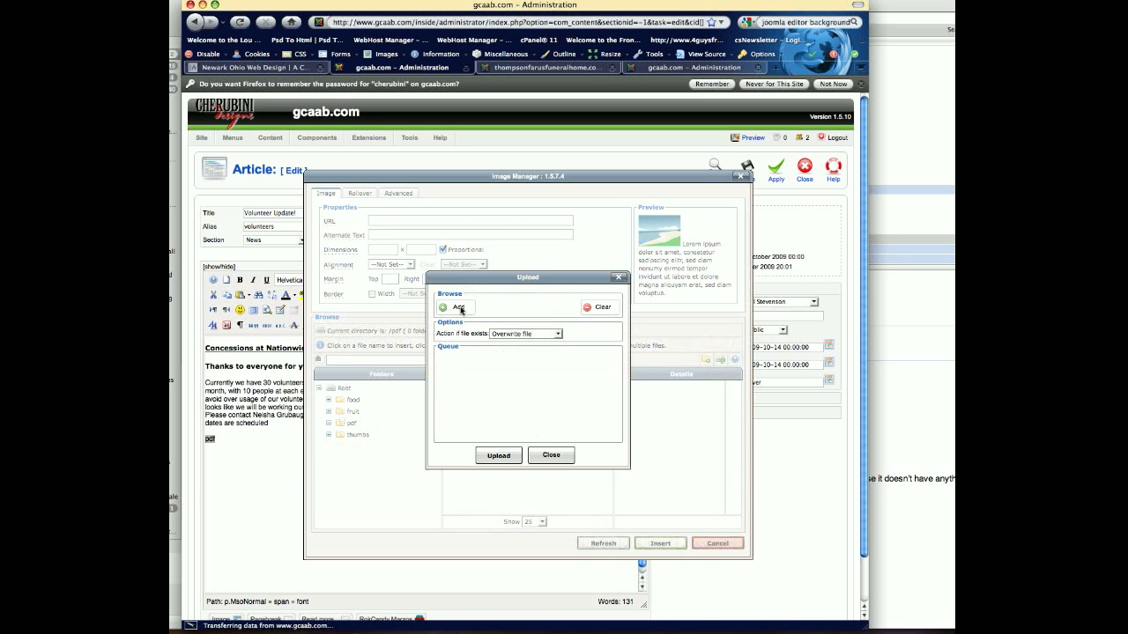
{"action": "left_click", "coordinate": [455, 307]}
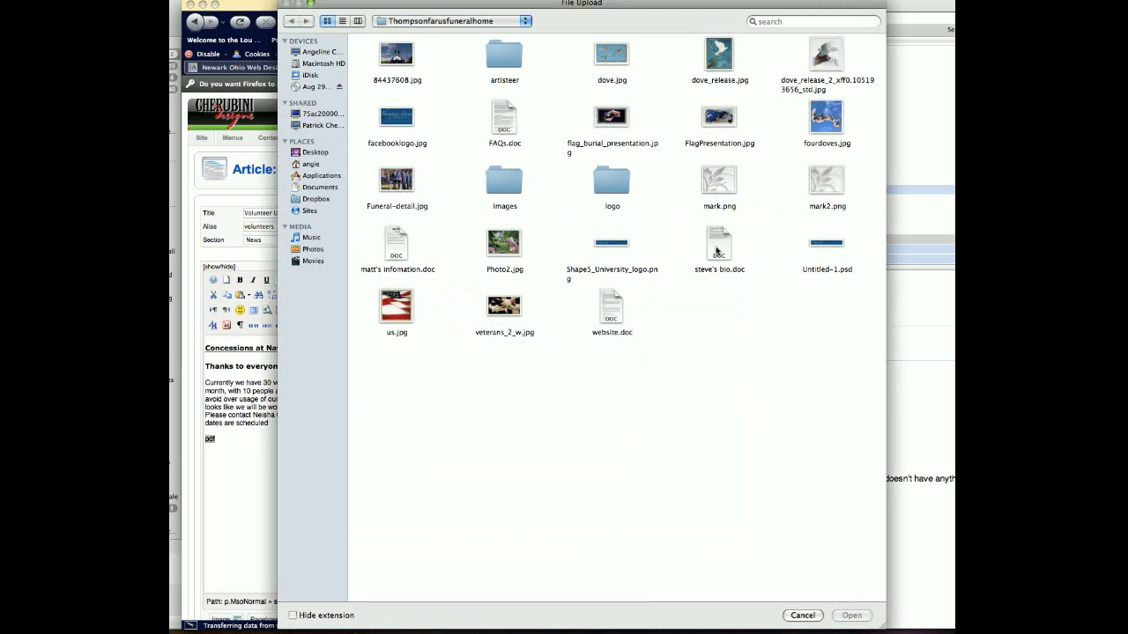
{"action": "left_click", "coordinate": [718, 245]}
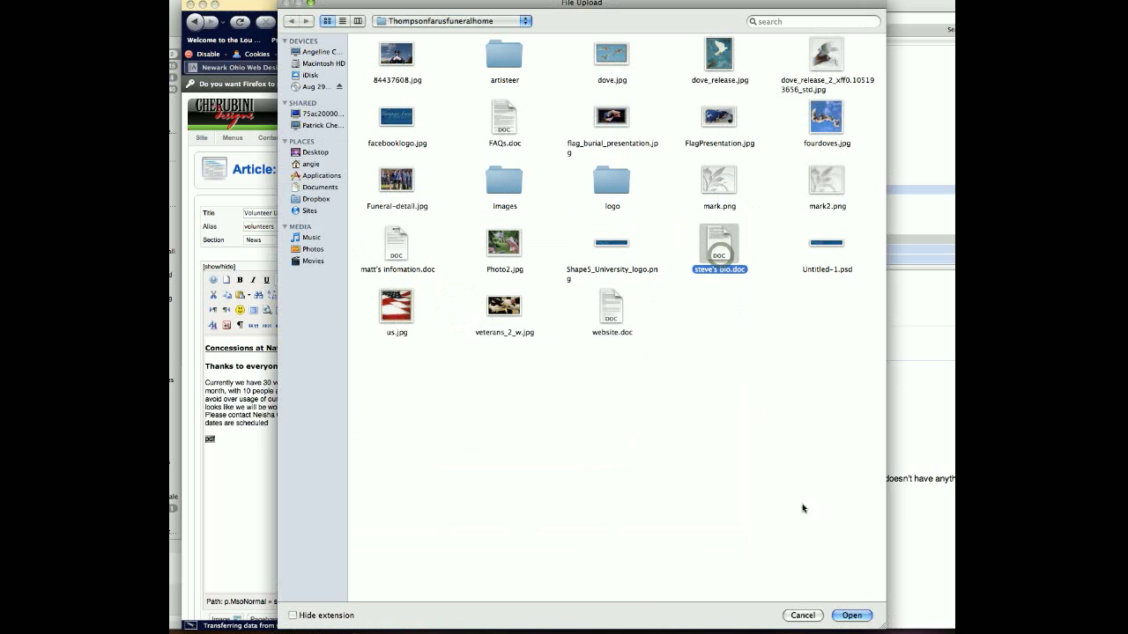
{"action": "left_click", "coordinate": [851, 615]}
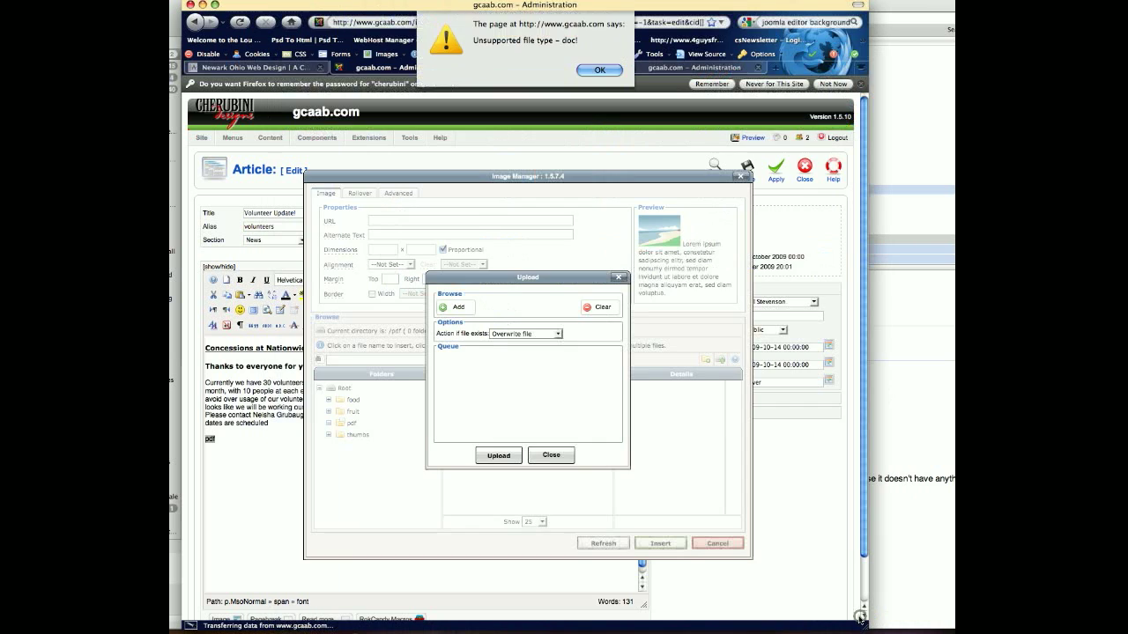
Step: Dismiss the 'Unsupported file type - doc!' warning and close the upload and image manager windows
{"action": "left_click", "coordinate": [599, 70]}
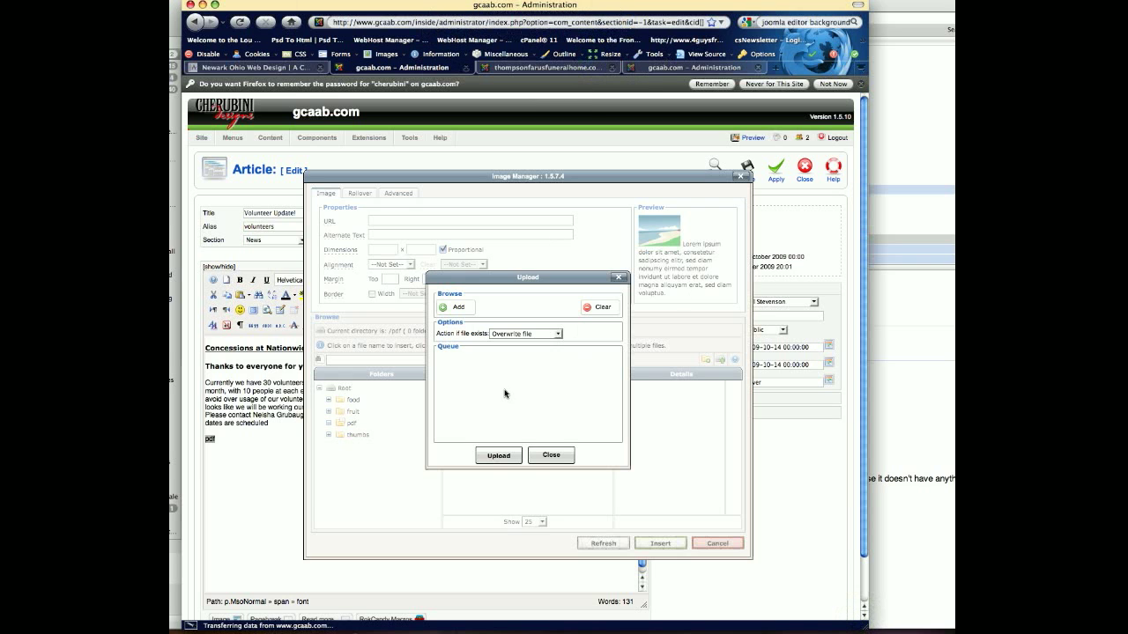
{"action": "mouse_move", "coordinate": [479, 395]}
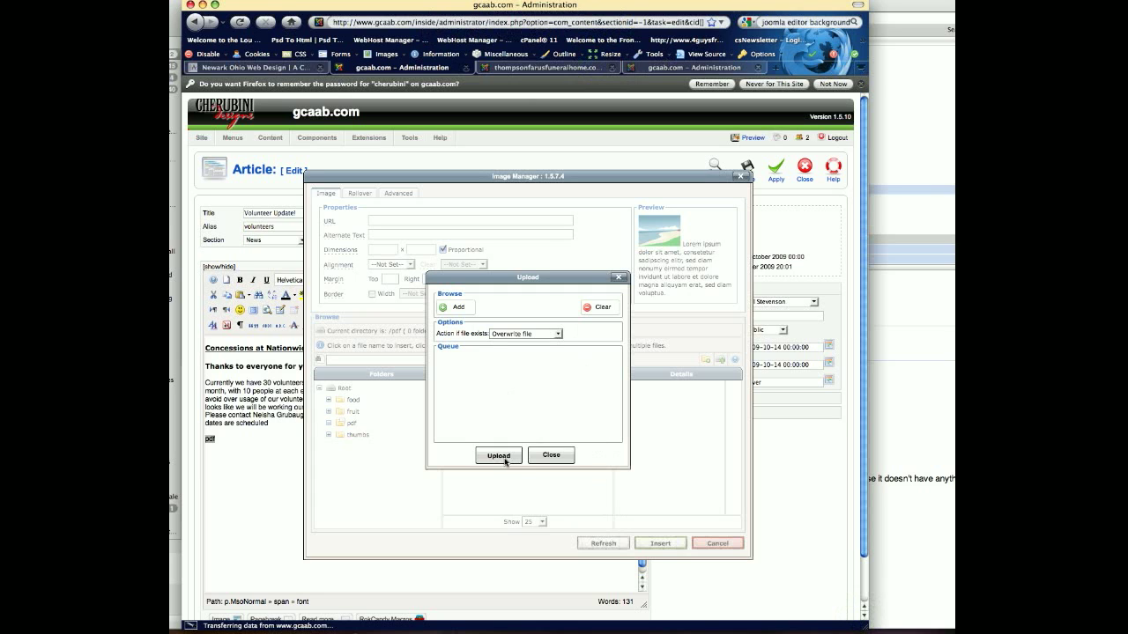
{"action": "left_click", "coordinate": [496, 455]}
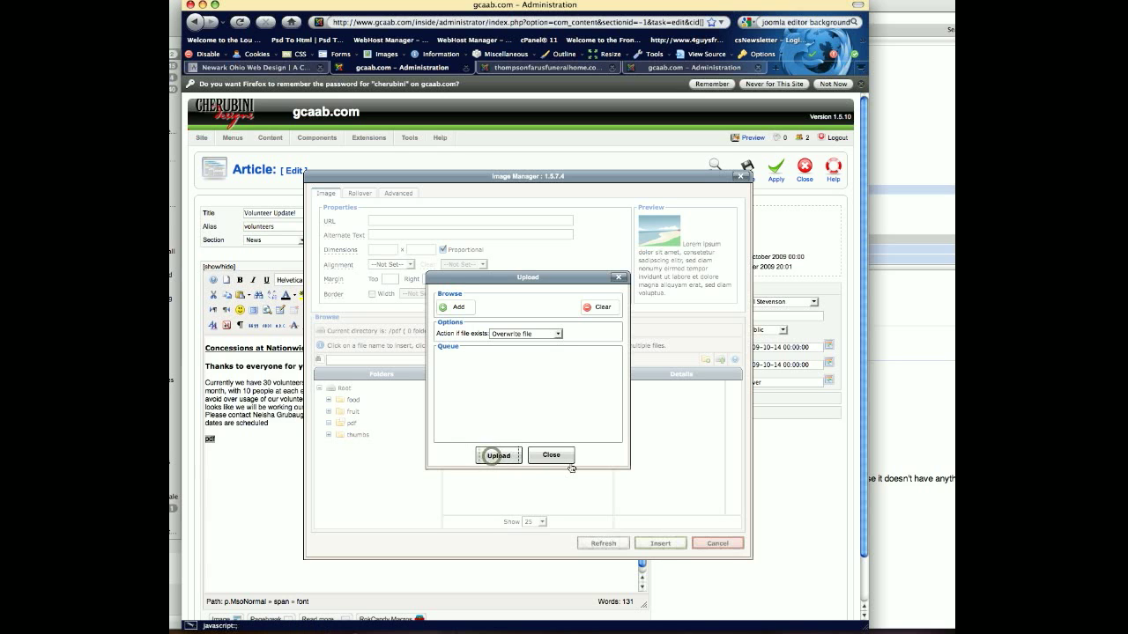
{"action": "left_click", "coordinate": [550, 455]}
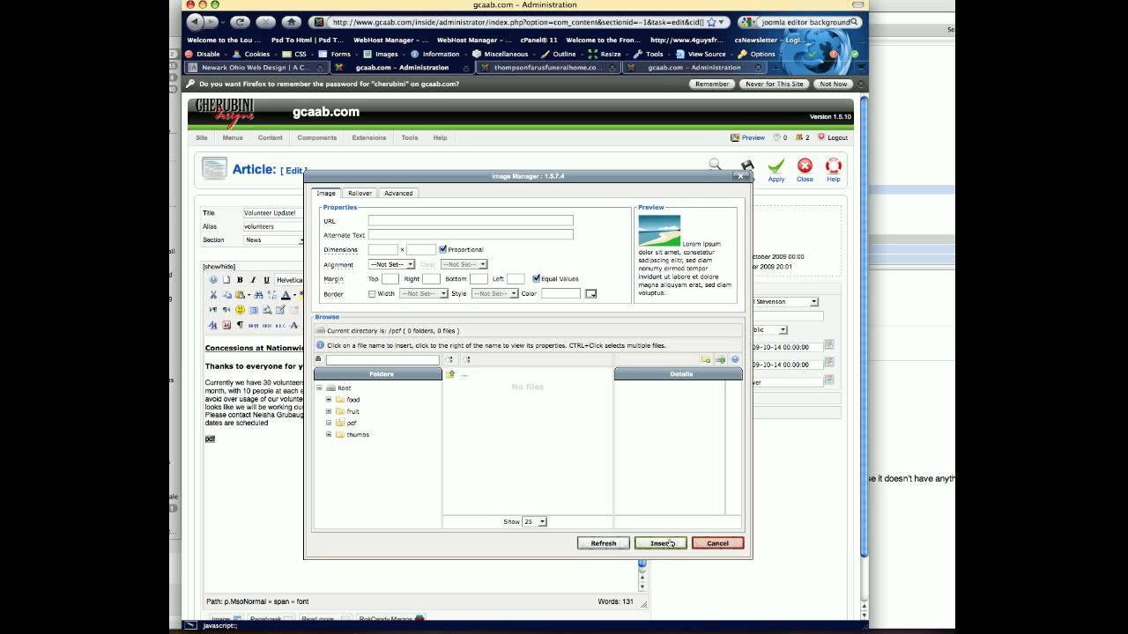
{"action": "left_click", "coordinate": [718, 542]}
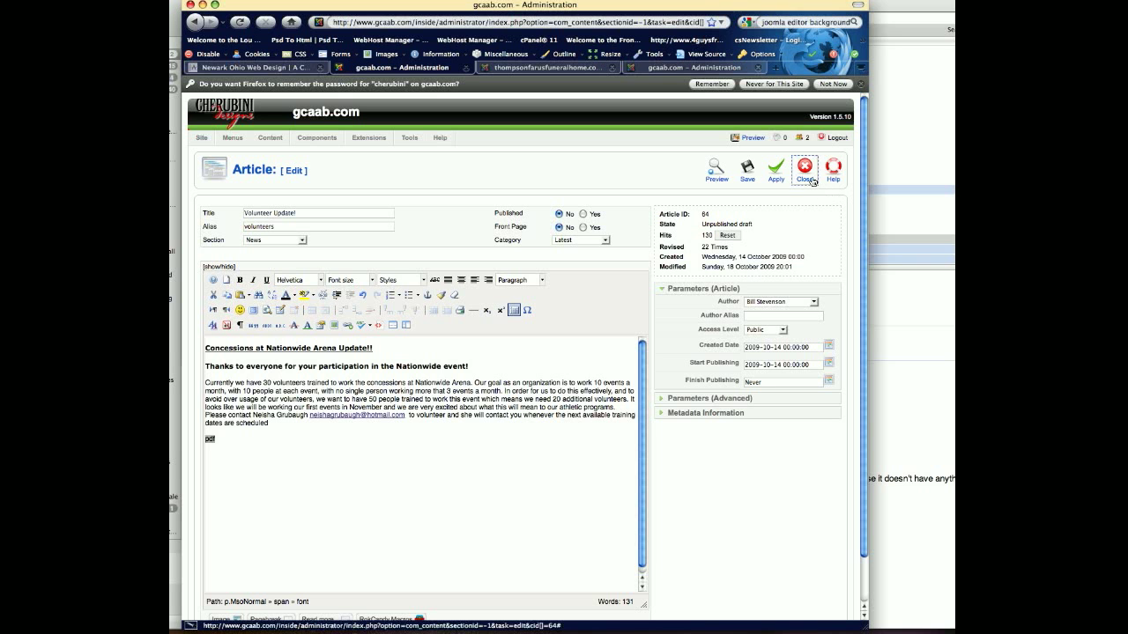
Step: Close the article editor and show the empty stories/pdf folder in the Media Manager
{"action": "left_click", "coordinate": [807, 170]}
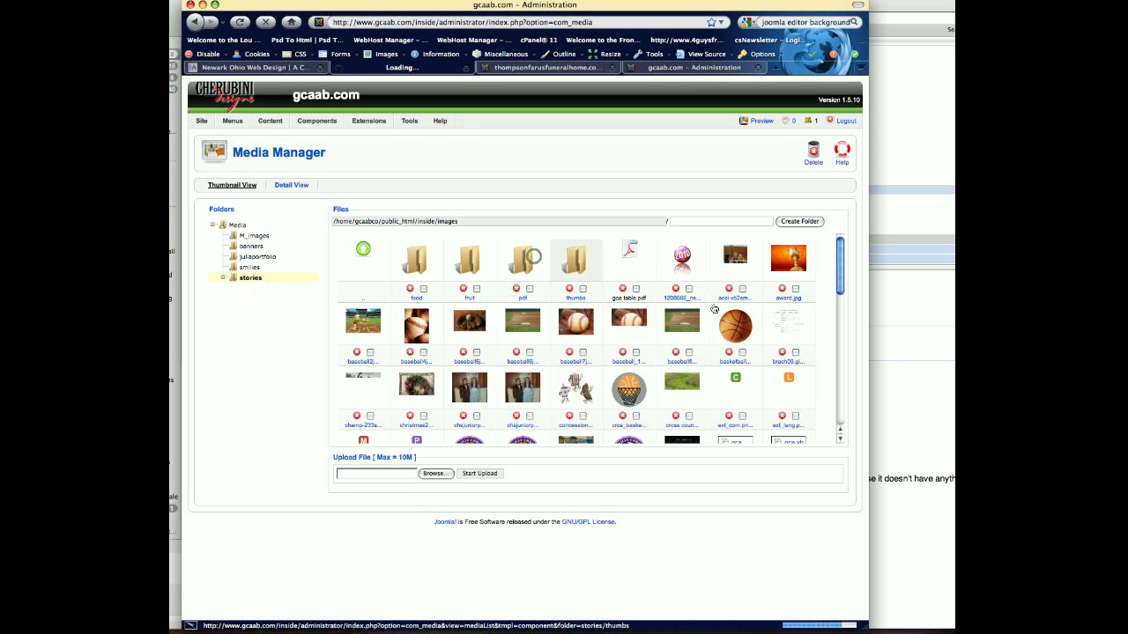
{"action": "left_click", "coordinate": [250, 279]}
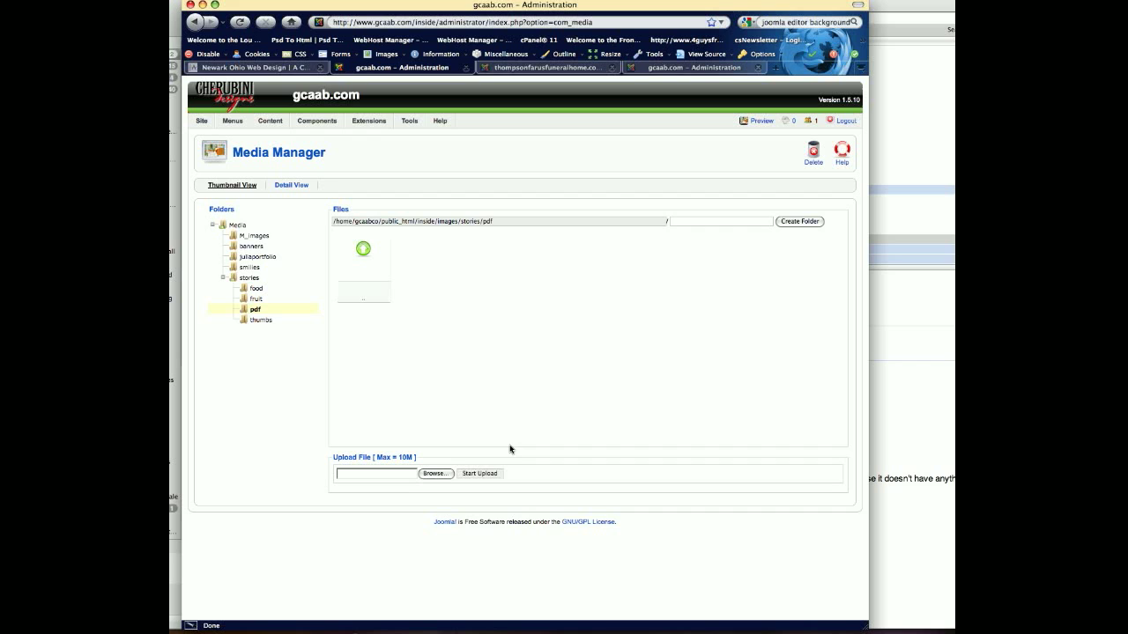
{"action": "mouse_move", "coordinate": [876, 116]}
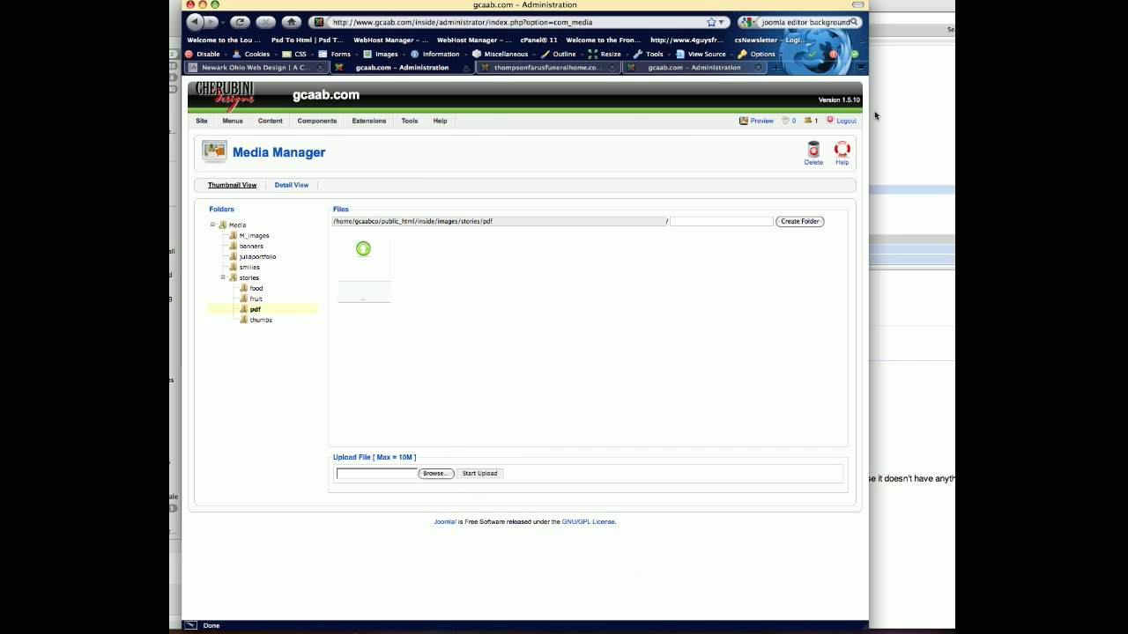